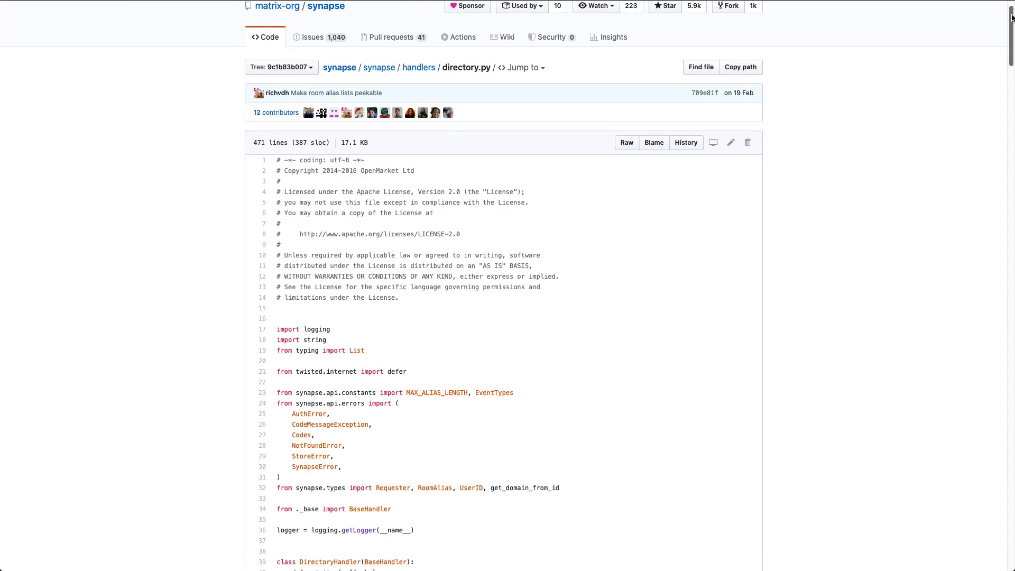
Scroll down the Matrix.org clients page past the mobile and desktop client listings
{"action": "scroll", "scroll_direction": "down", "scroll_amount": 3}
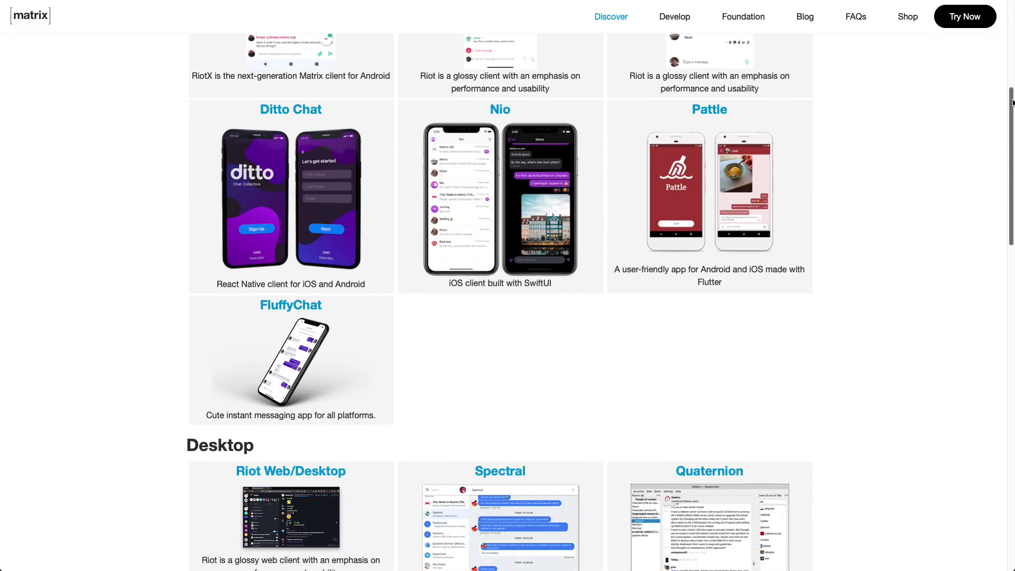
Scroll through the Matrix.org servers, SDKs and bots listings before switching to Riot
{"action": "scroll", "scroll_direction": "down", "scroll_amount": 3}
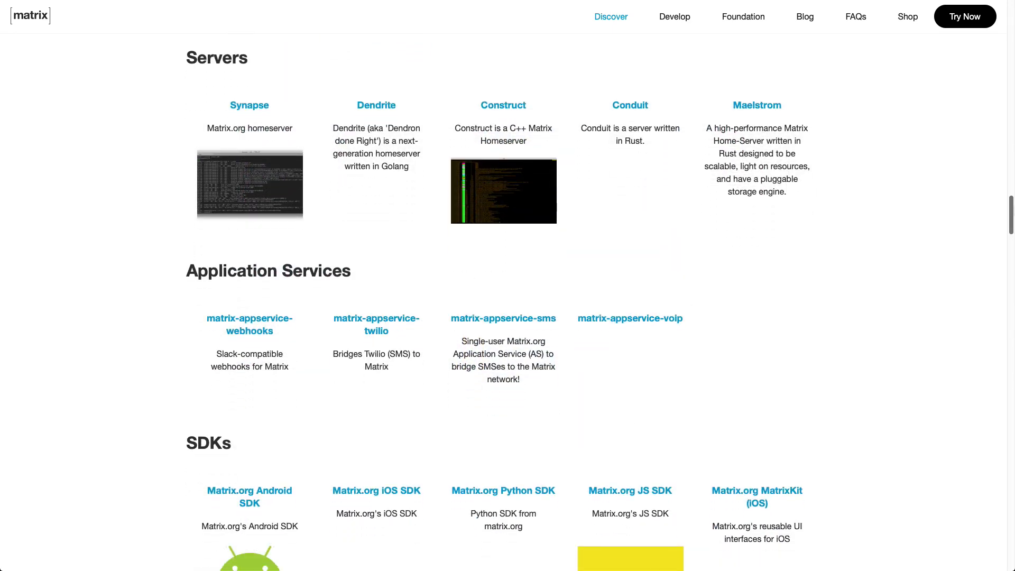
{"action": "scroll", "scroll_direction": "down", "scroll_amount": 3}
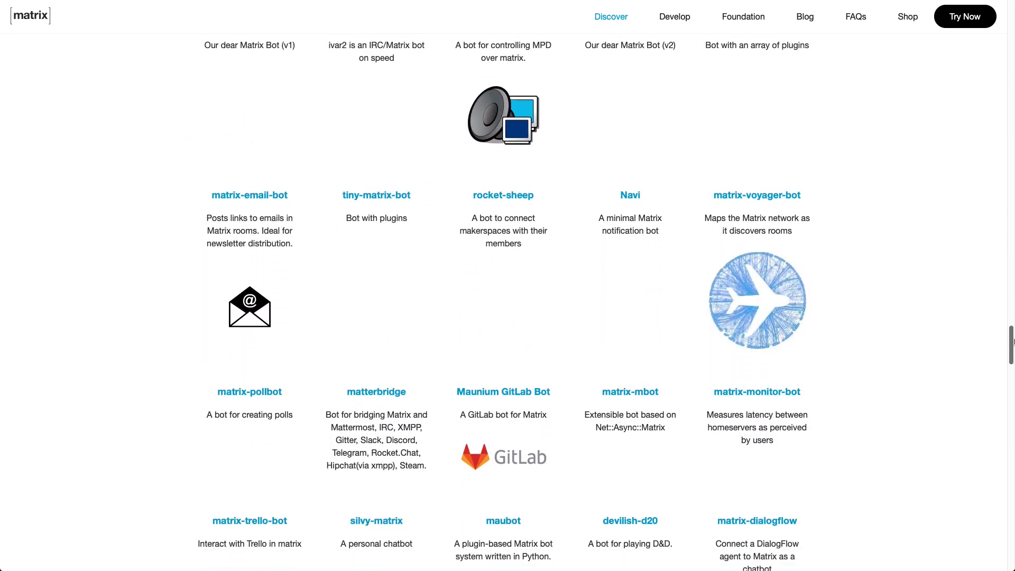
{"action": "scroll", "scroll_direction": "down", "scroll_amount": 3}
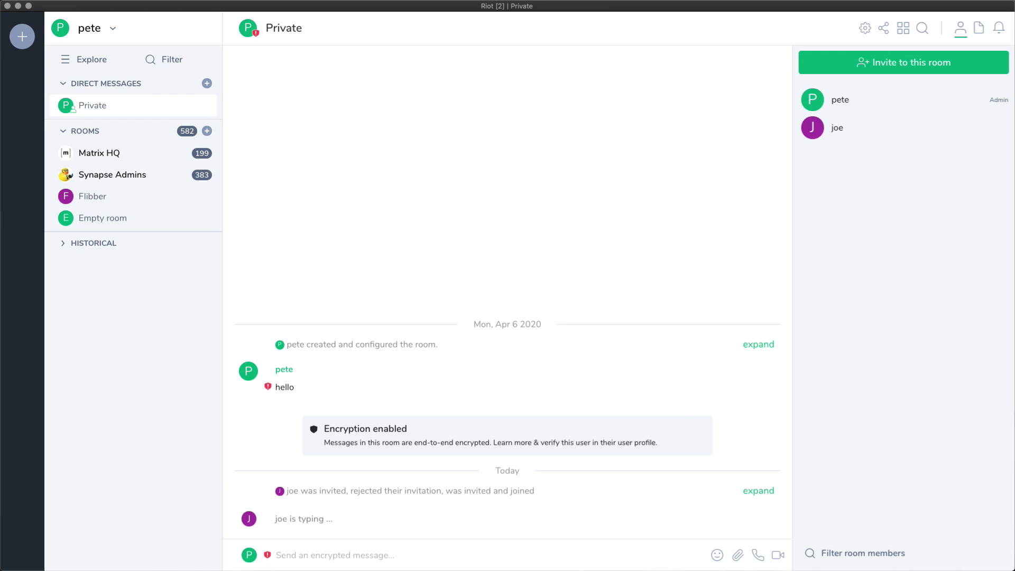
Show the Matrix HQ room conversation from the Rooms list
{"action": "left_click", "coordinate": [99, 152]}
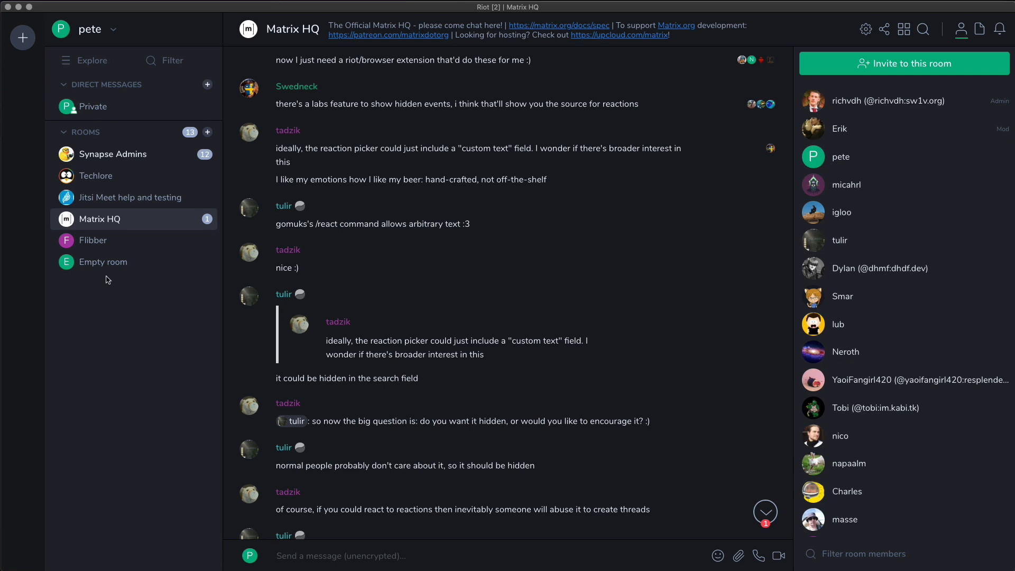
{"action": "mouse_move", "coordinate": [397, 262]}
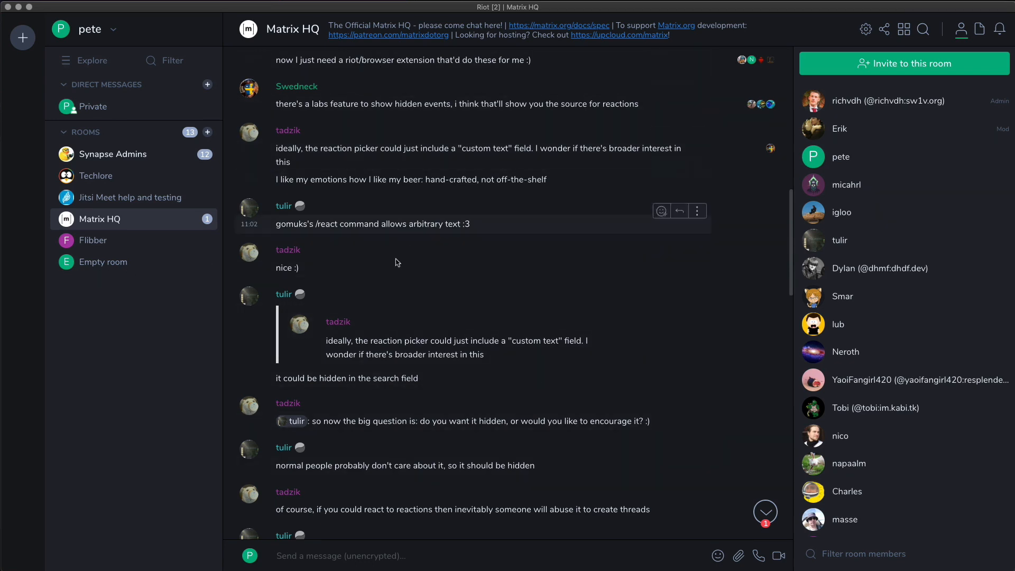
{"action": "mouse_move", "coordinate": [432, 447]}
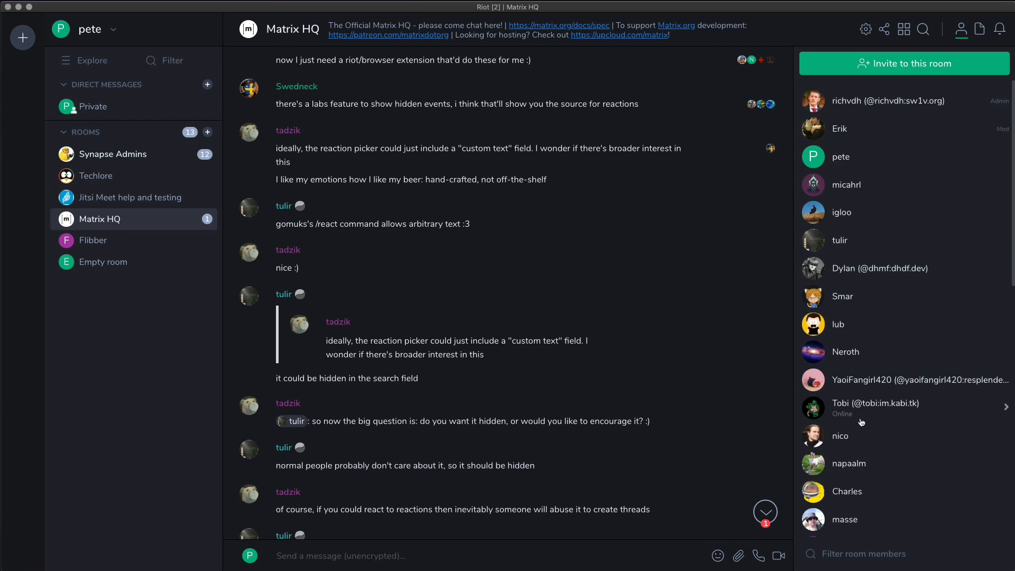
{"action": "mouse_move", "coordinate": [136, 390]}
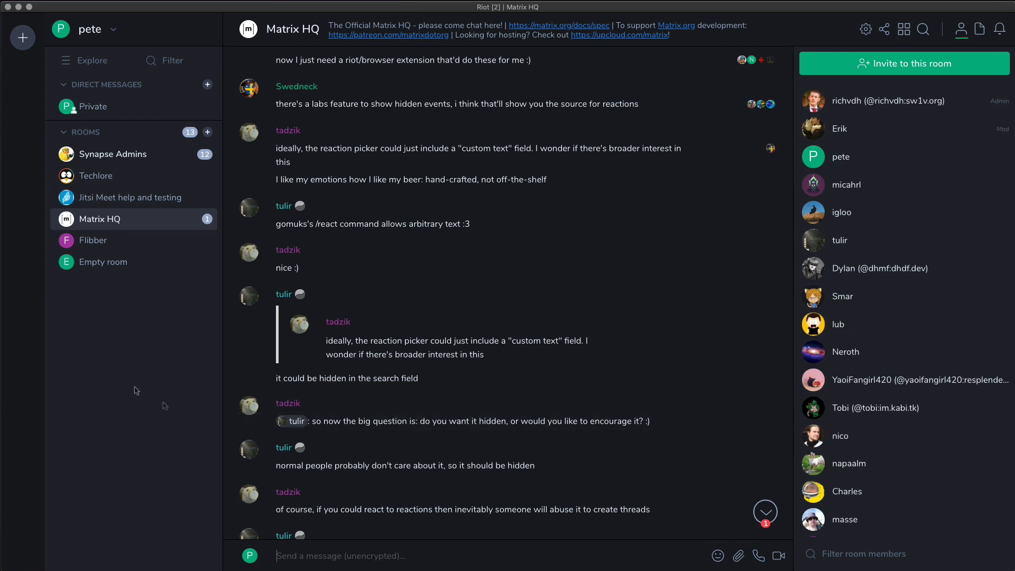
{"action": "mouse_move", "coordinate": [143, 388]}
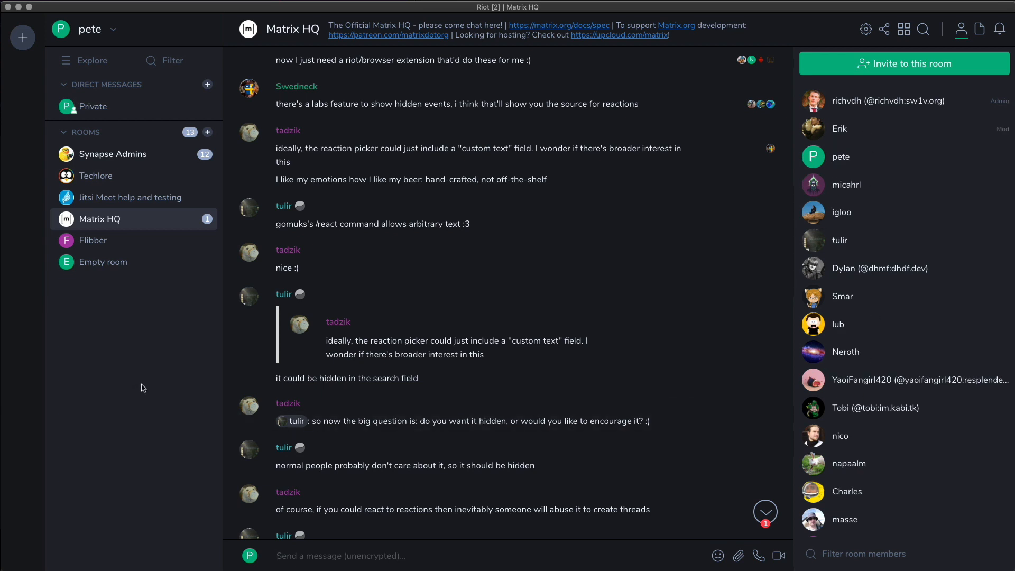
{"action": "mouse_move", "coordinate": [208, 132]}
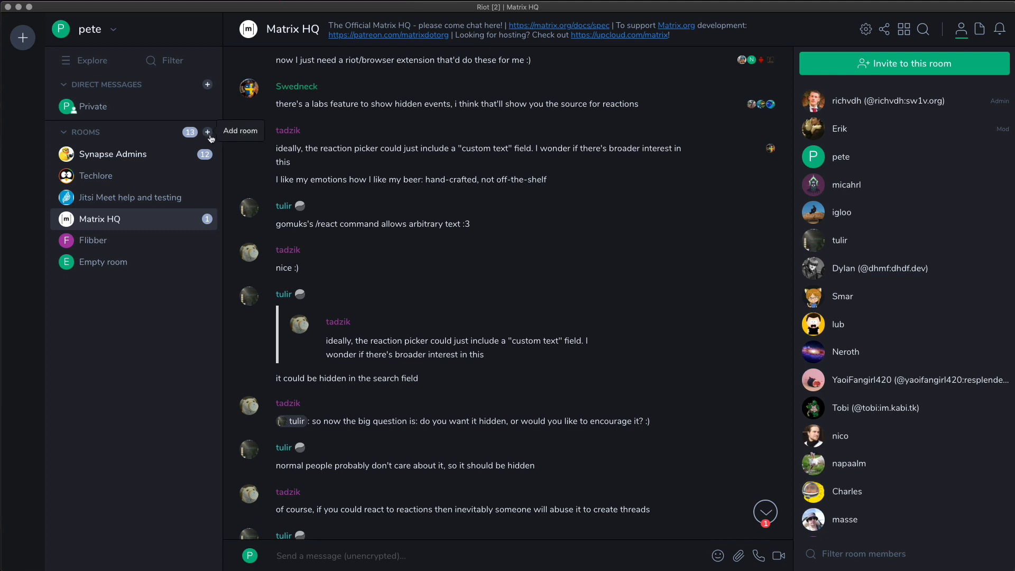
Create a new private room named 'Tea Room' with topic 'Discussions of Tea'
{"action": "left_click", "coordinate": [207, 131]}
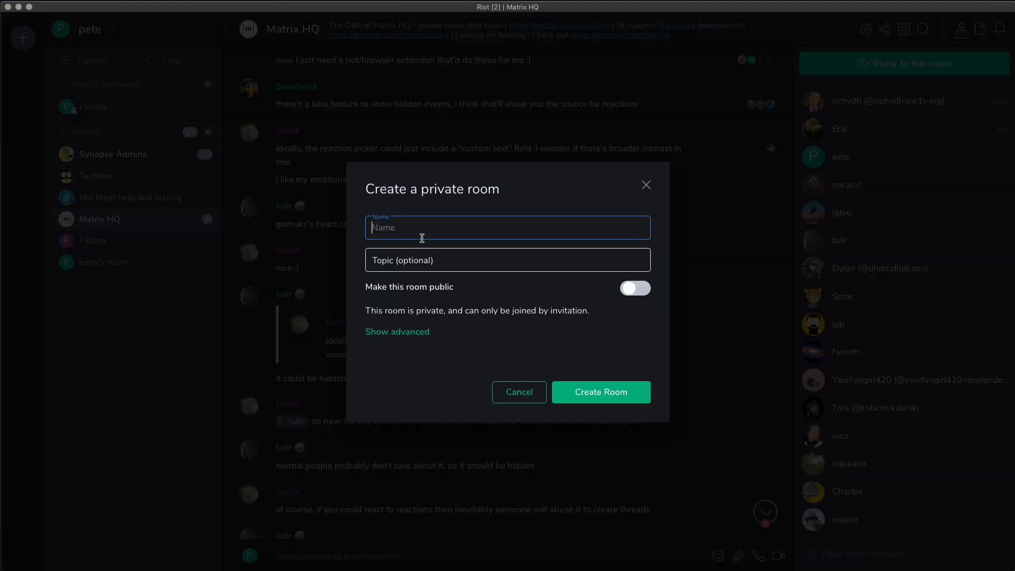
{"action": "type", "text": "Tea Room"}
{"action": "left_click", "coordinate": [508, 260]}
{"action": "type", "text": "Discussions of Tea"}
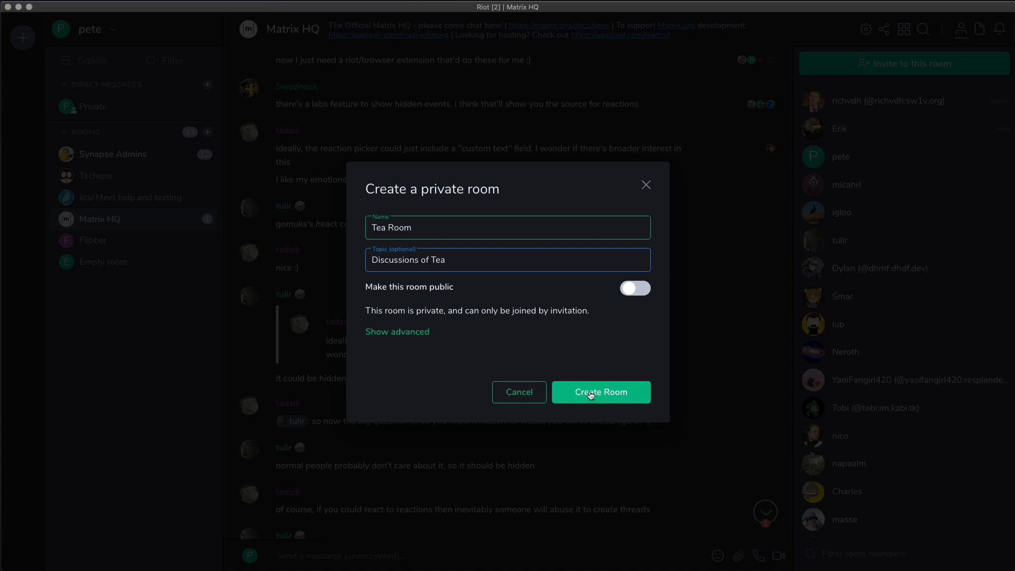
{"action": "left_click", "coordinate": [600, 392]}
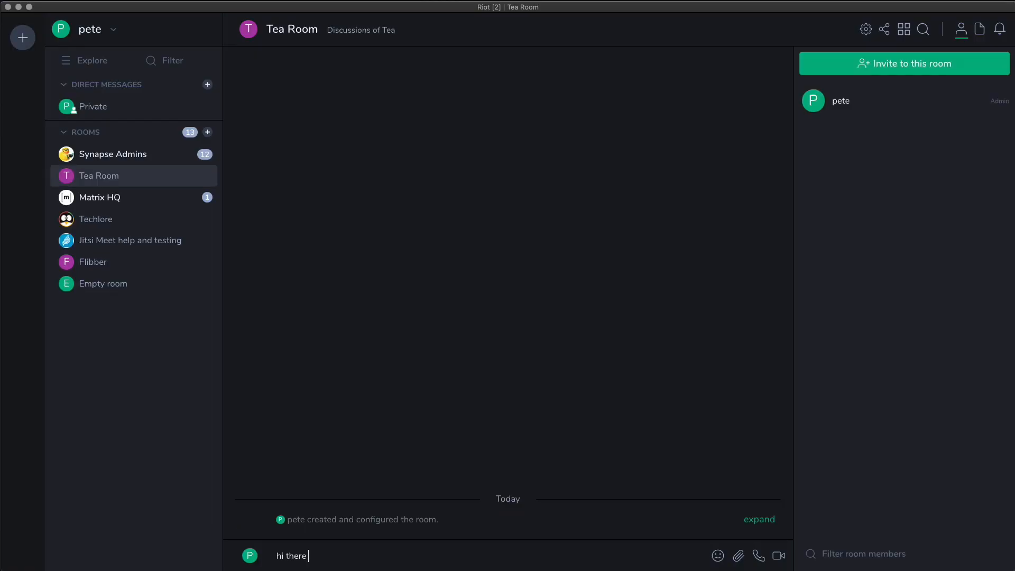
Send 'hi there I'd like some tea' in Tea Room and bring up the invite dialog
{"action": "key", "text": "Return"}
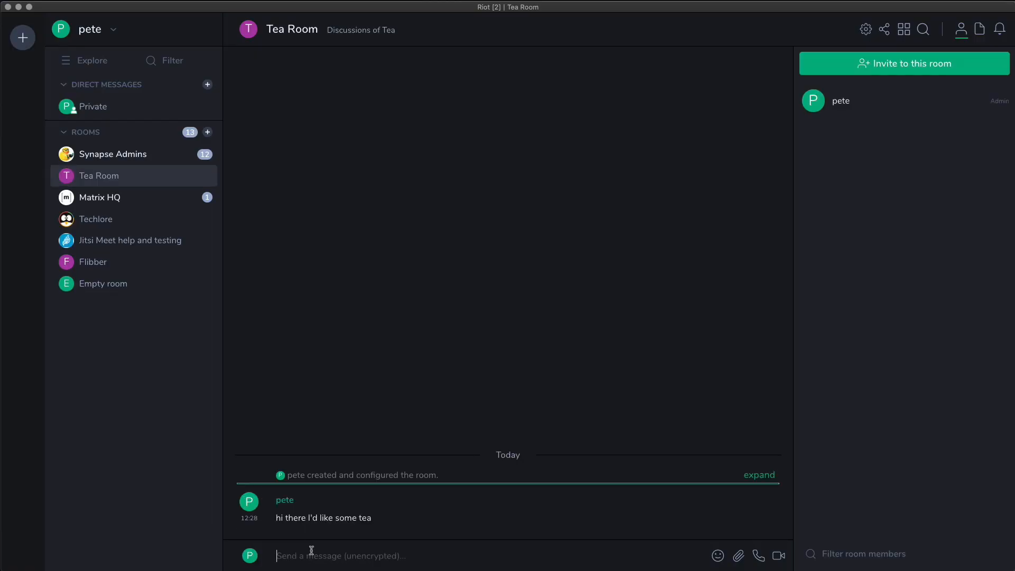
{"action": "mouse_move", "coordinate": [853, 146]}
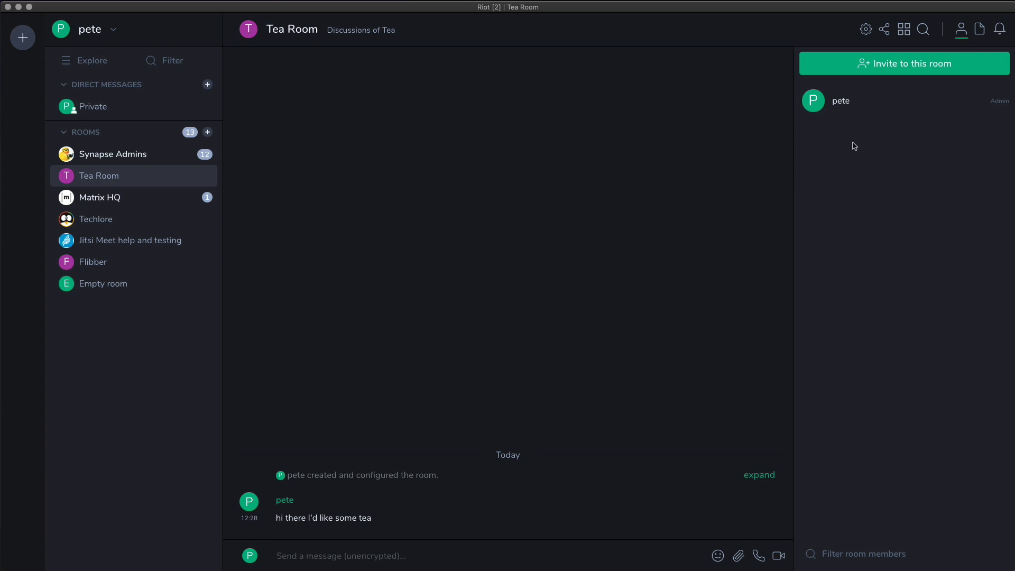
{"action": "mouse_move", "coordinate": [892, 67]}
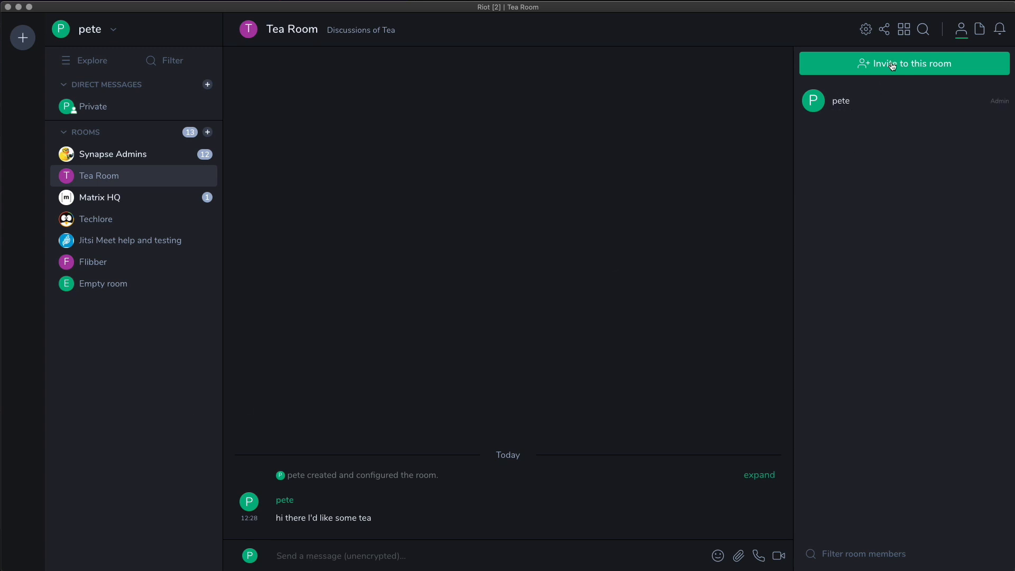
{"action": "left_click", "coordinate": [904, 64]}
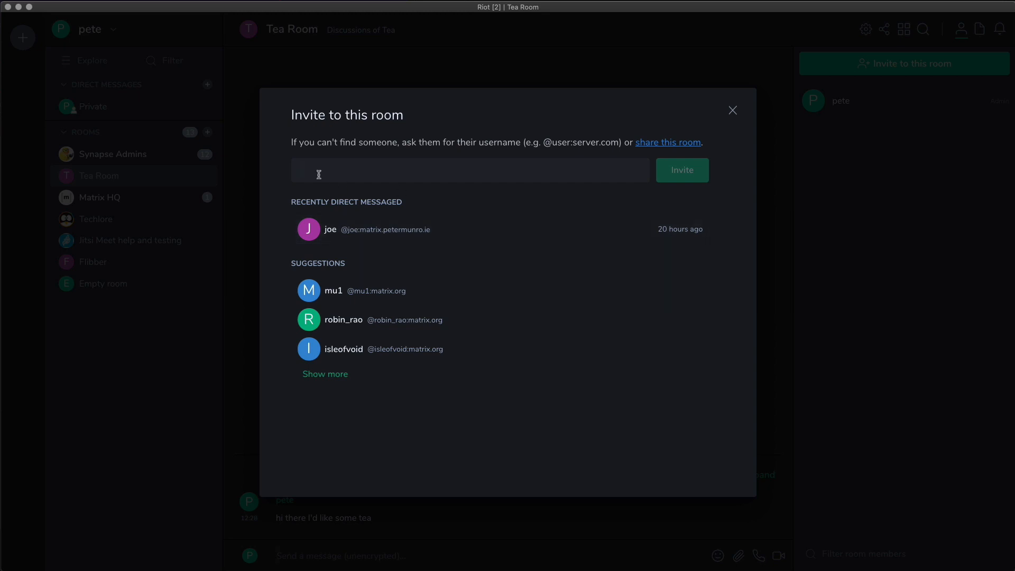
Invite joe from Recently Direct Messaged to the Tea Room
{"action": "left_click", "coordinate": [363, 230]}
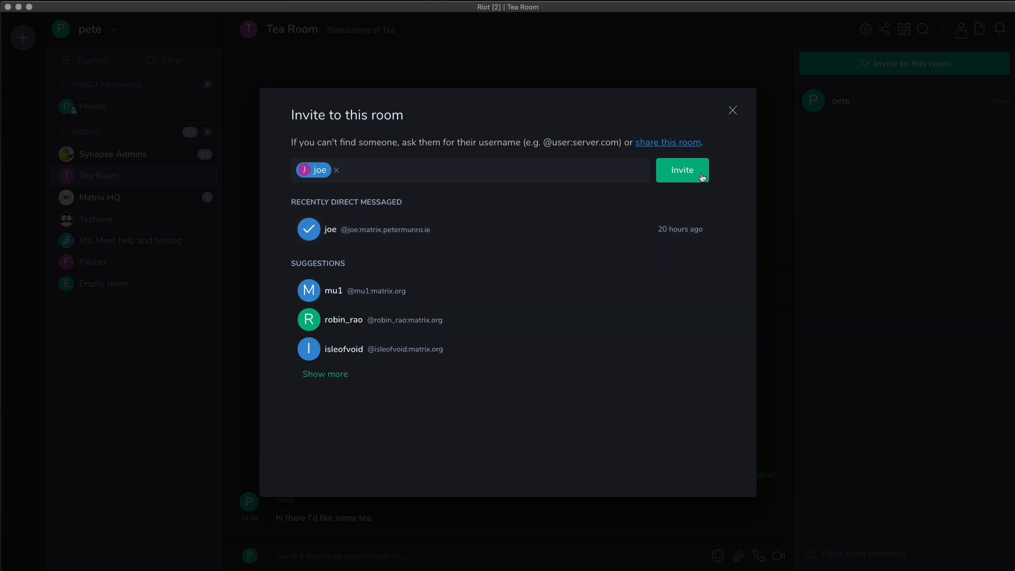
{"action": "left_click", "coordinate": [682, 169]}
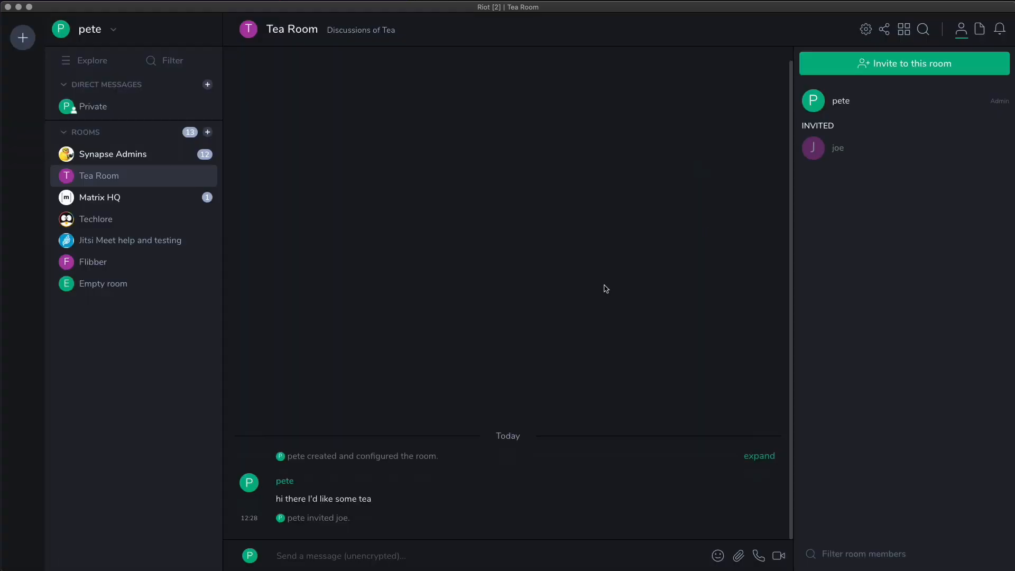
{"action": "mouse_move", "coordinate": [601, 278]}
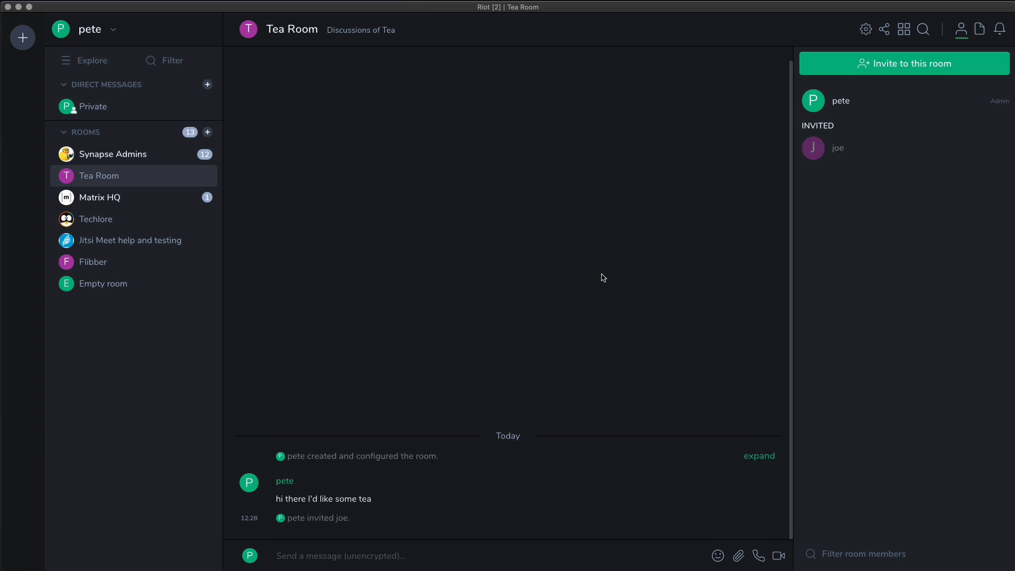
{"action": "mouse_move", "coordinate": [76, 68]}
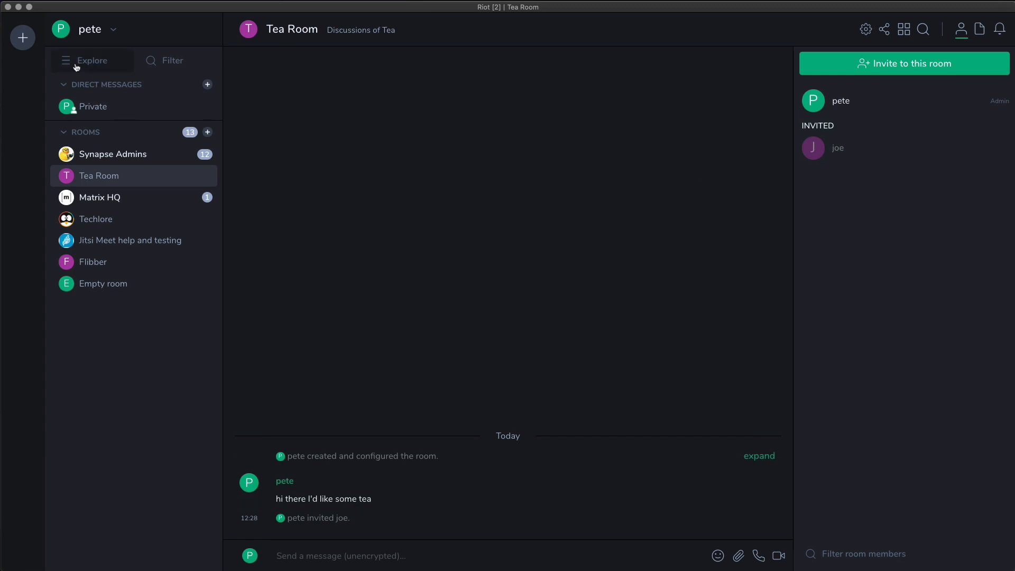
{"action": "left_click", "coordinate": [91, 61]}
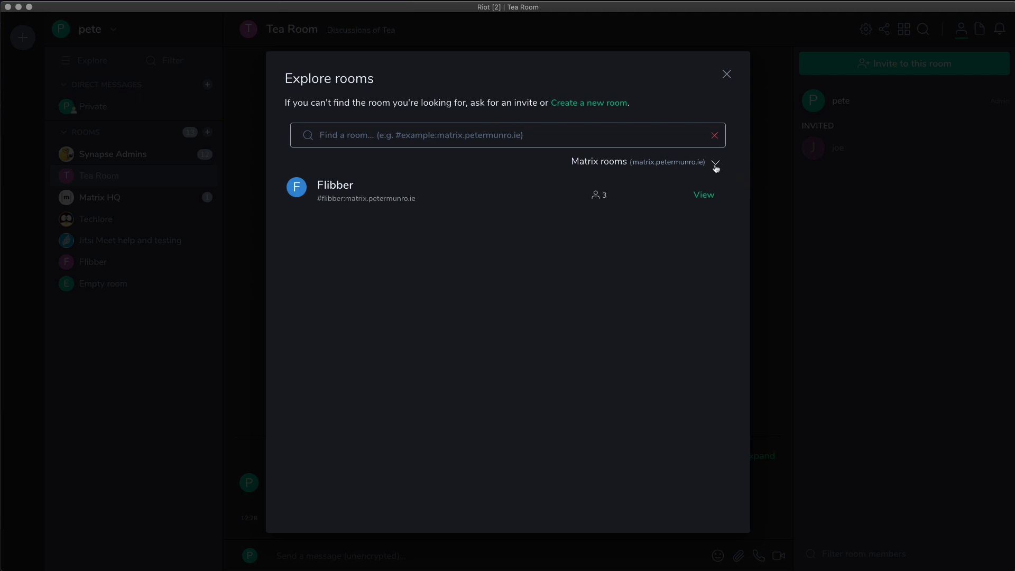
{"action": "left_click", "coordinate": [716, 161]}
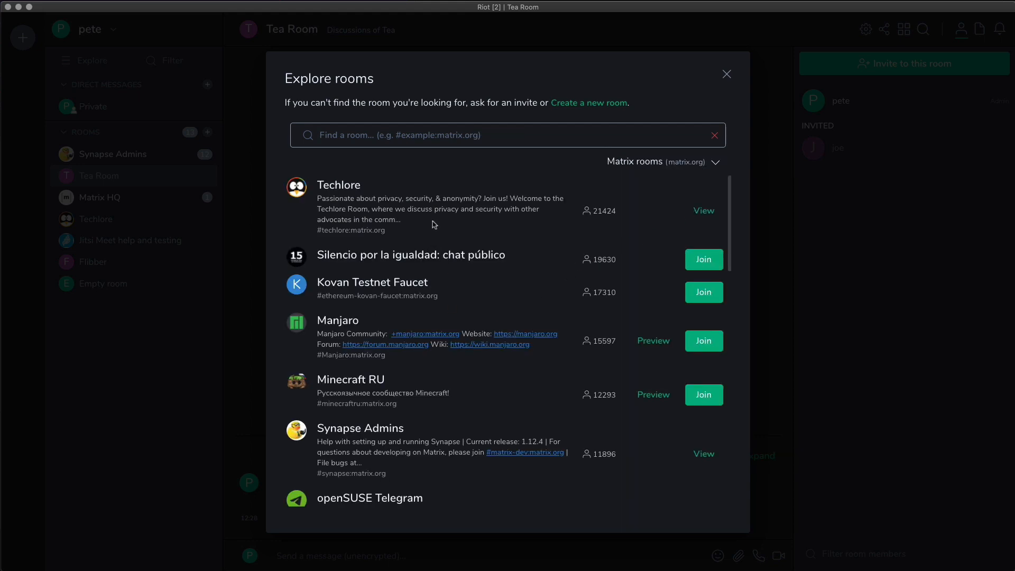
{"action": "mouse_move", "coordinate": [380, 429]}
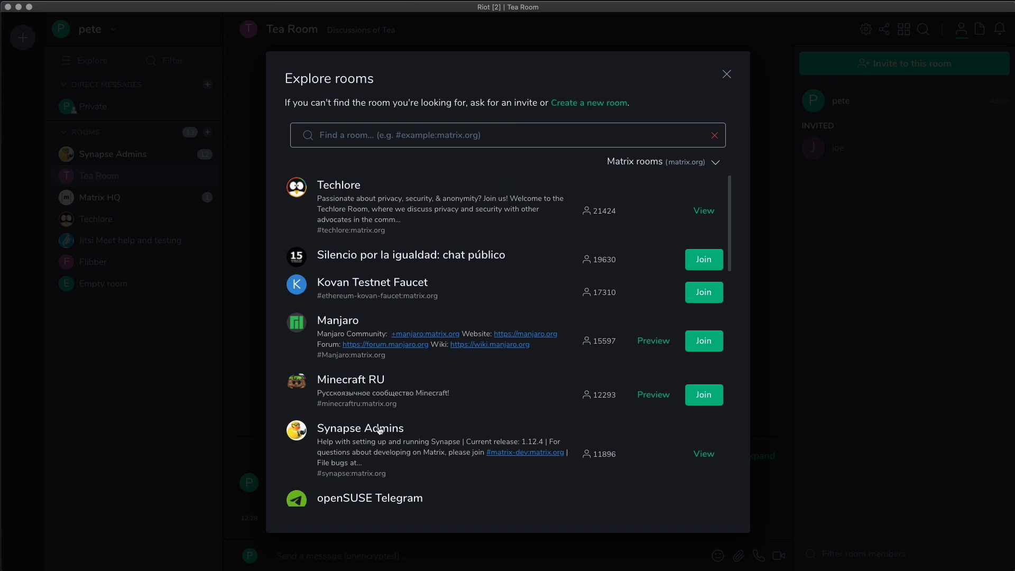
{"action": "left_click", "coordinate": [725, 74]}
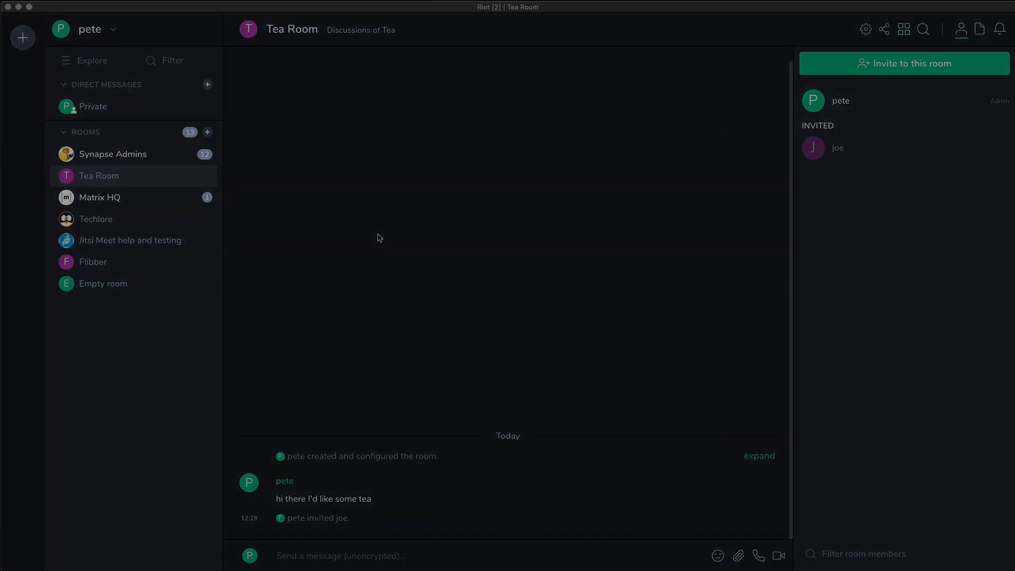